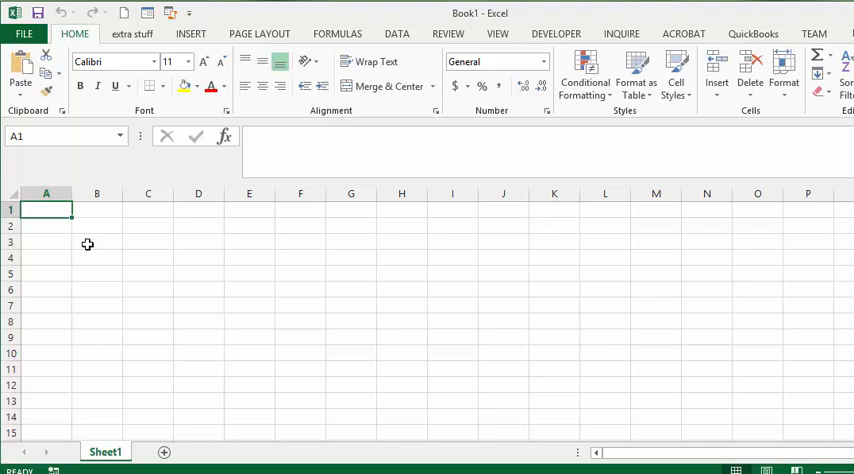
{"action": "mouse_move", "coordinate": [84, 240]}
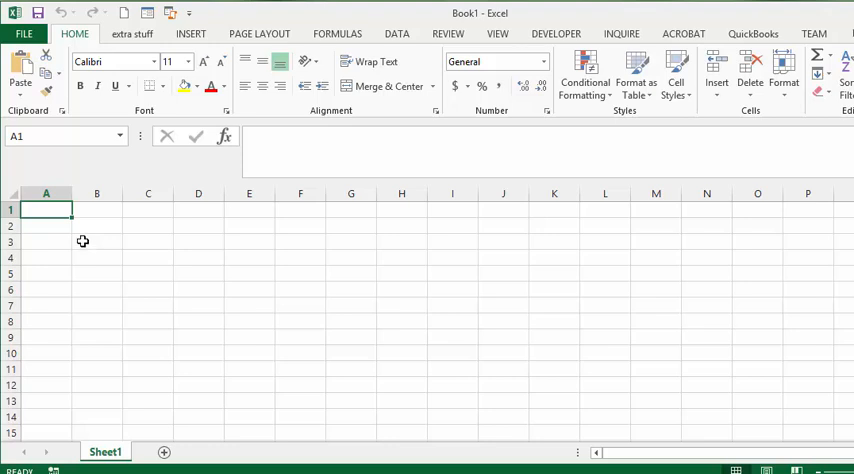
{"action": "mouse_move", "coordinate": [200, 272]}
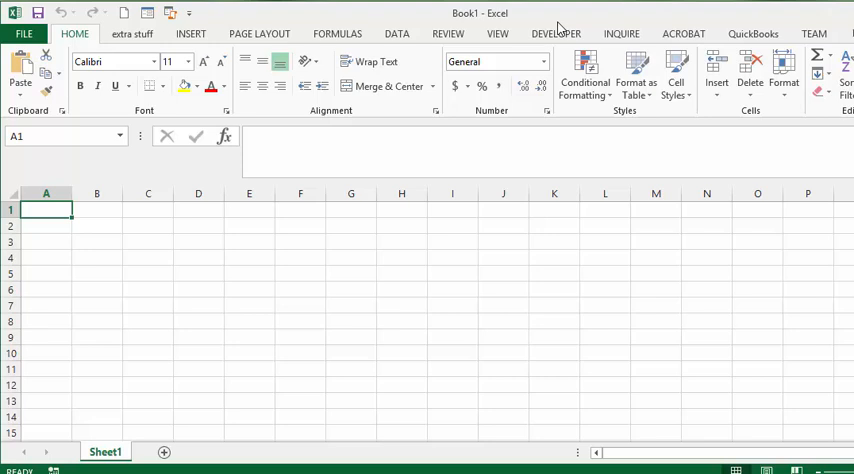
{"action": "mouse_move", "coordinate": [556, 32]}
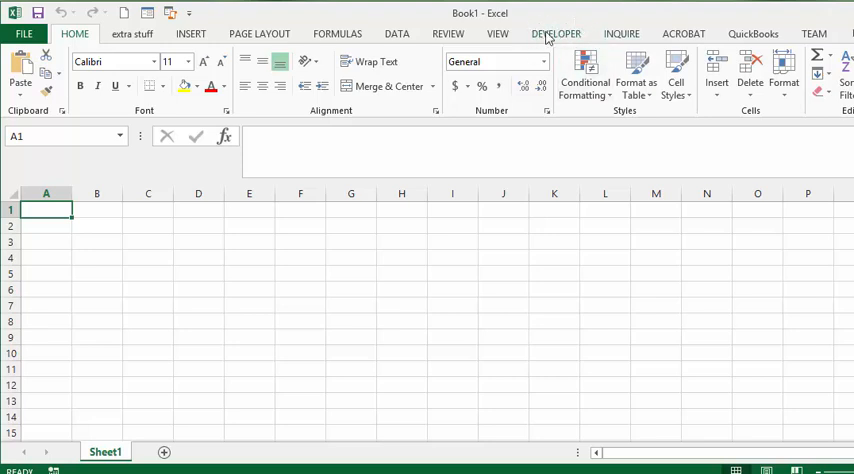
{"action": "mouse_move", "coordinate": [378, 36]}
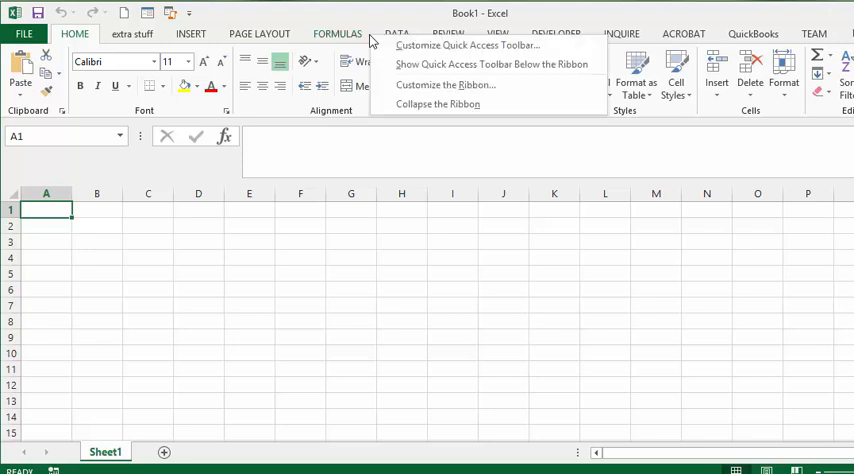
{"action": "mouse_move", "coordinate": [436, 84]}
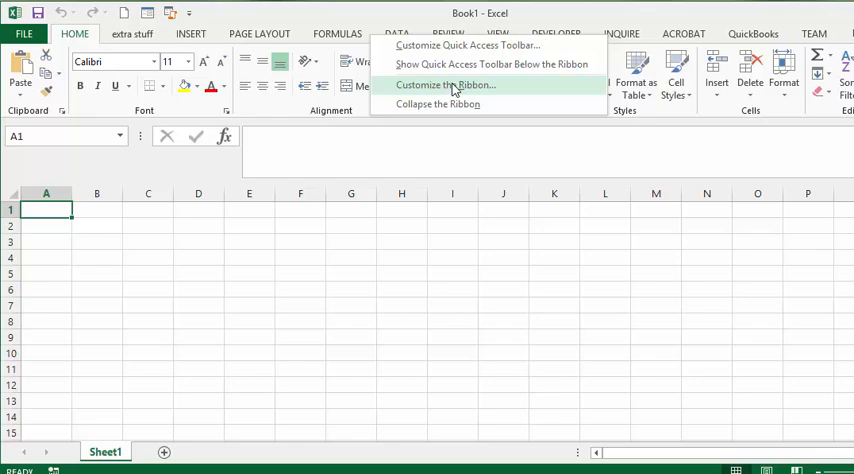
Reach the Trust Center's Macro Settings from the Developer ribbon, with 'Enable all macros' selected
{"action": "left_click", "coordinate": [444, 84]}
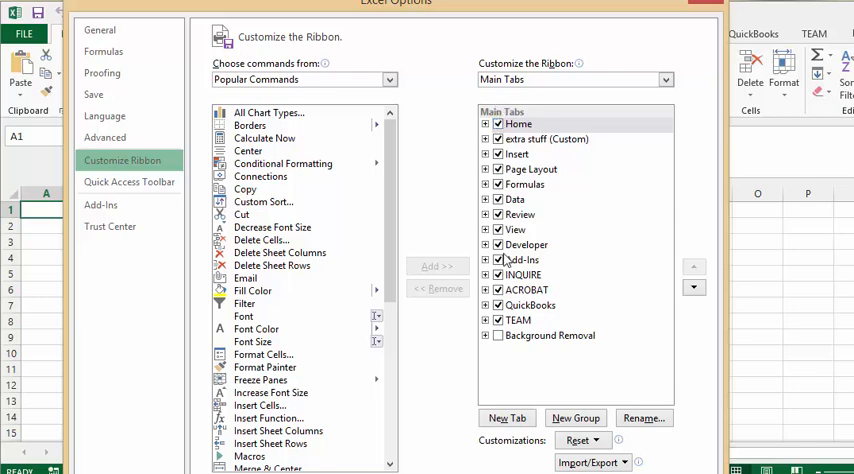
{"action": "mouse_move", "coordinate": [502, 256]}
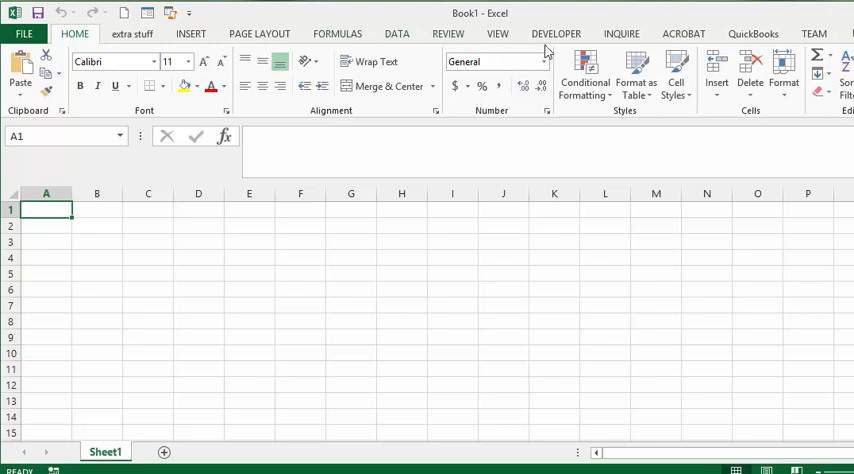
{"action": "left_click", "coordinate": [556, 32]}
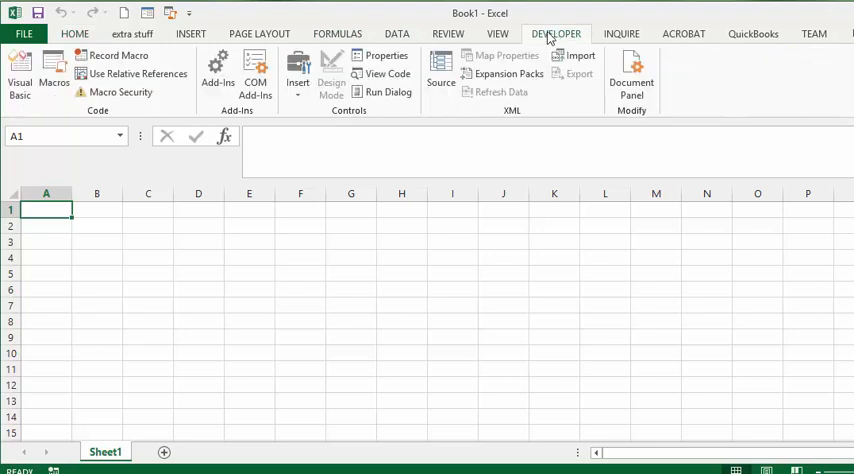
{"action": "mouse_move", "coordinate": [52, 76]}
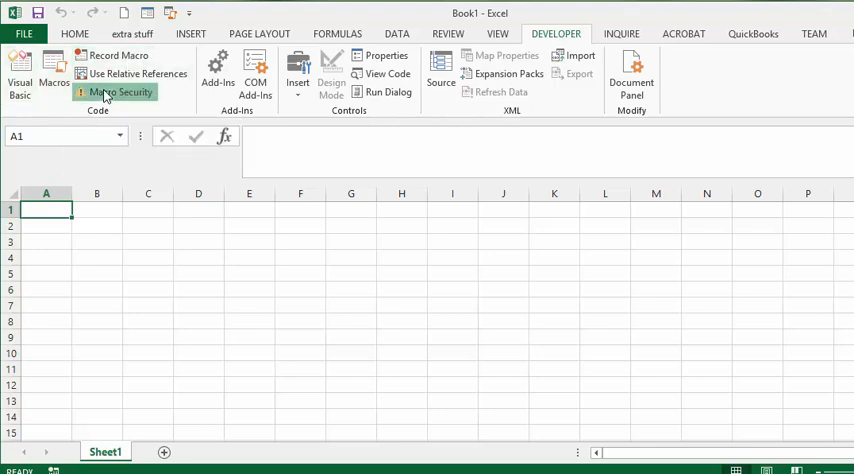
{"action": "left_click", "coordinate": [122, 92]}
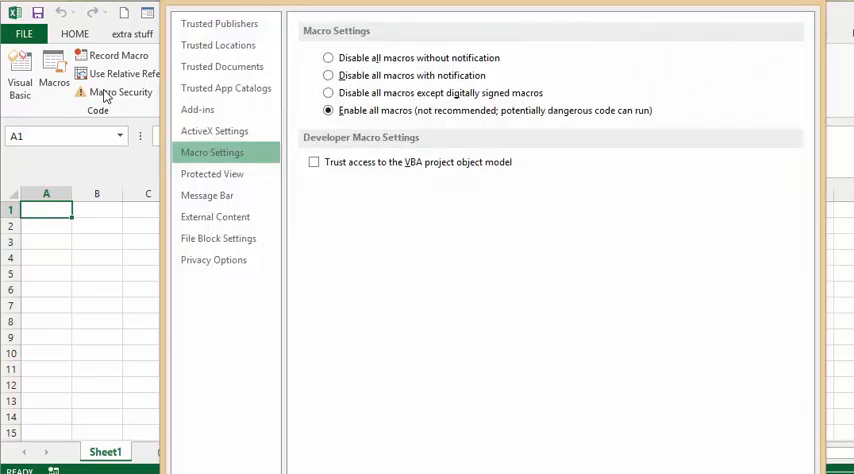
{"action": "mouse_move", "coordinate": [344, 68]}
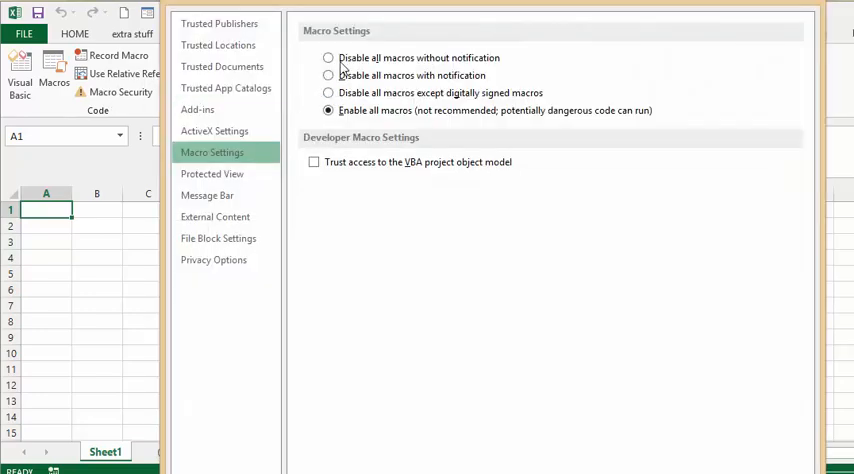